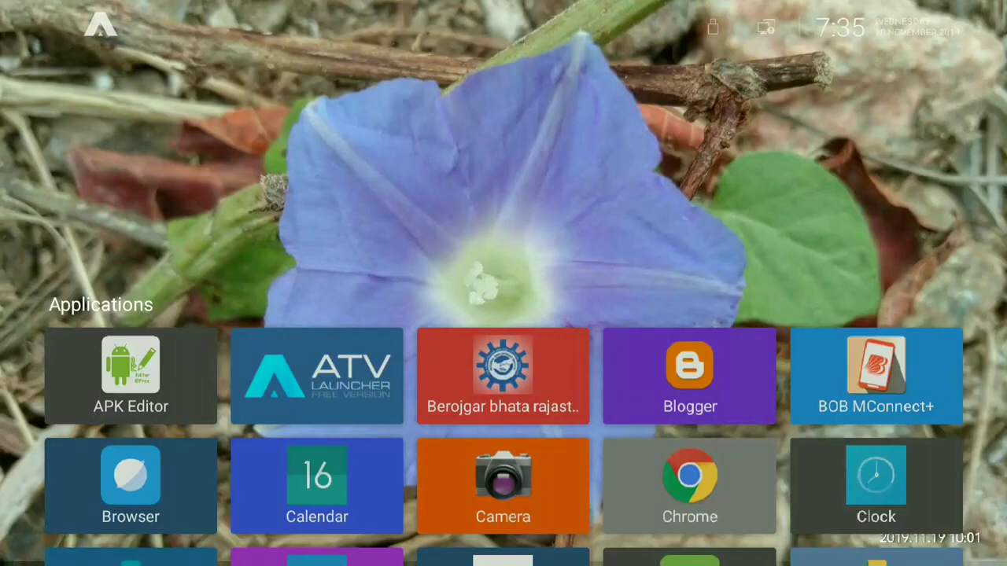
# Step: Scroll down through the Applications grid on the home screen
pyautogui.scroll(-3)
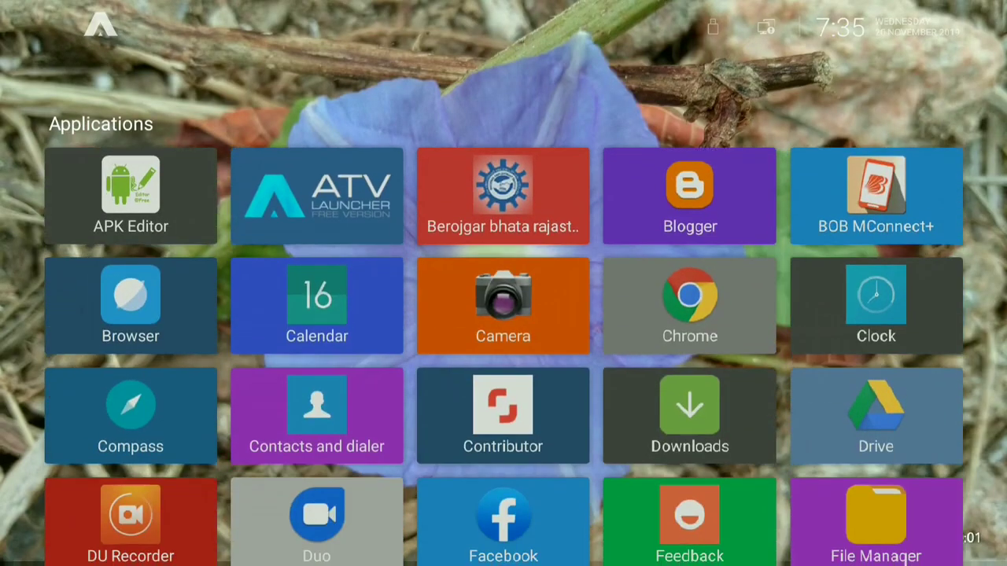
pyautogui.scroll(-3)
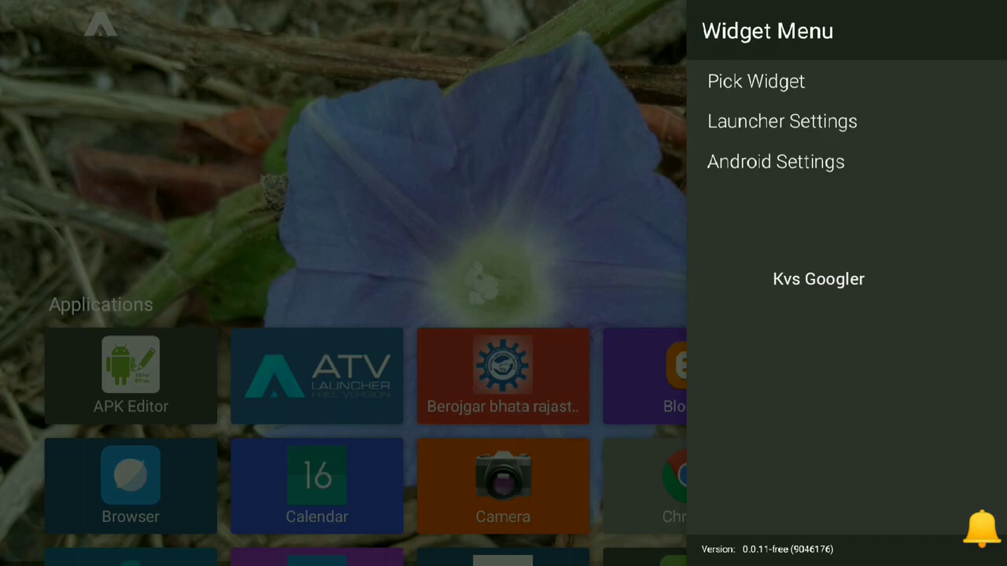
pyautogui.click(755, 82)
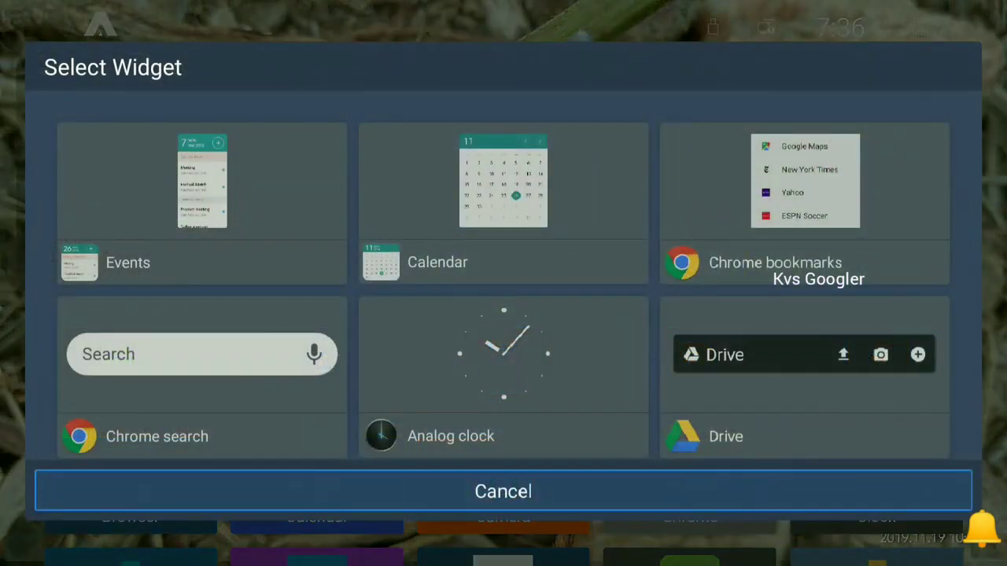
pyautogui.scroll(-3)
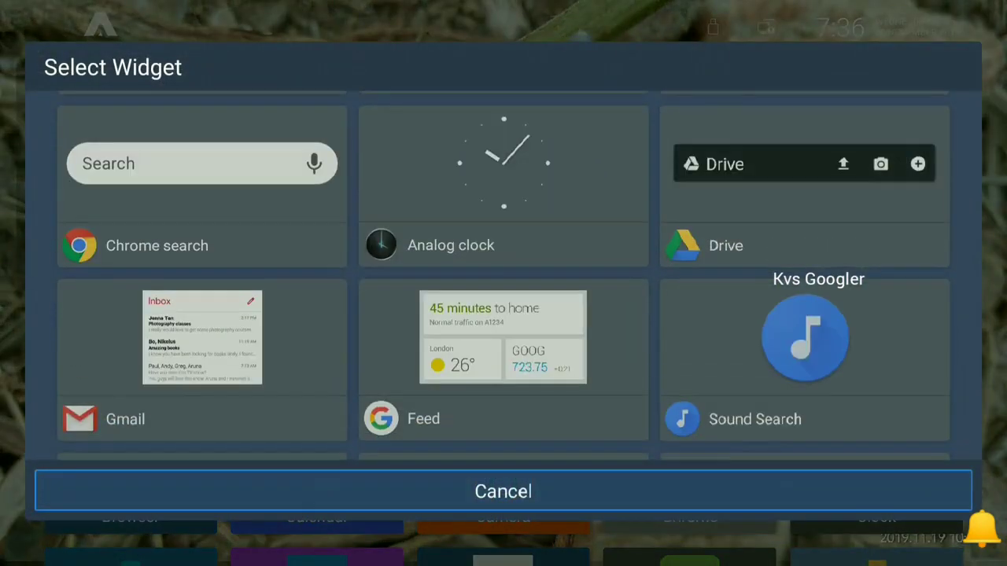
pyautogui.click(503, 491)
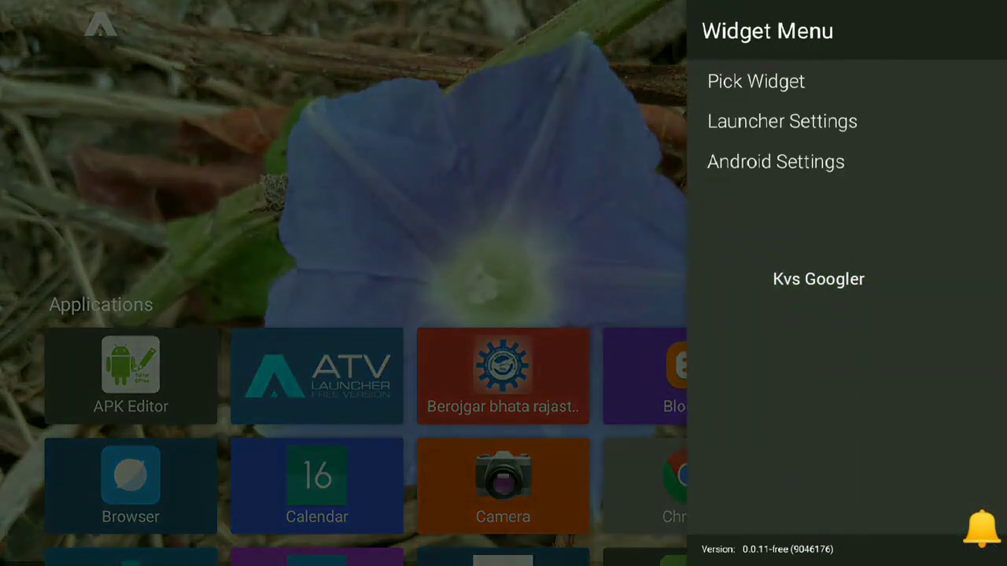
pyautogui.click(774, 161)
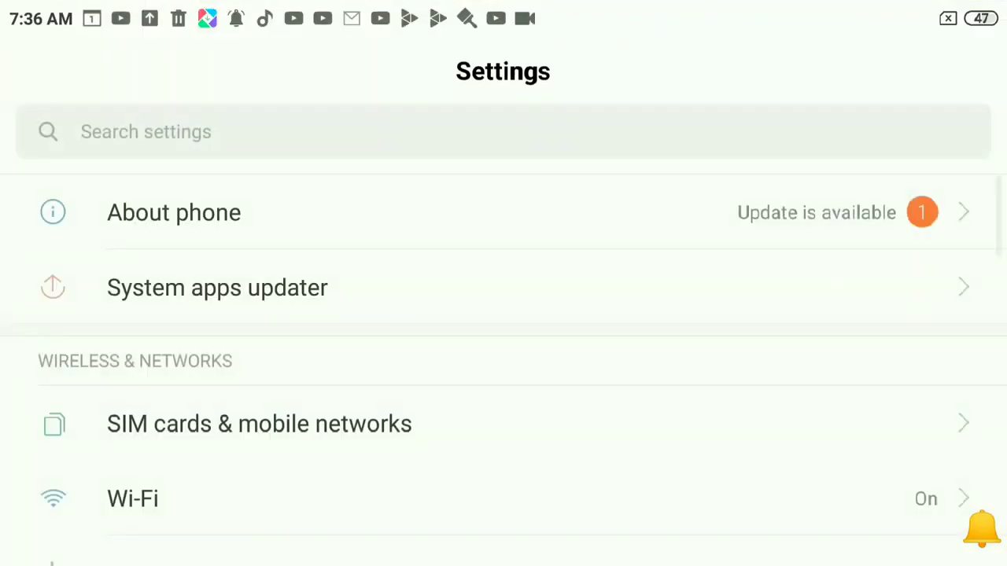
pyautogui.scroll(-3)
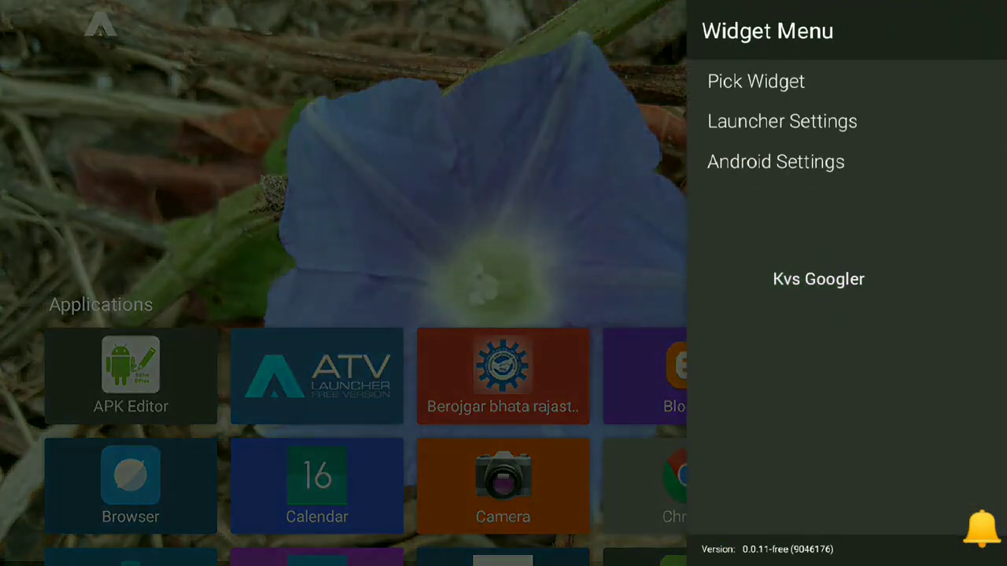
# Step: Reopen and cancel the widget picker, then dismiss the Launcher Settings panel
pyautogui.click(755, 82)
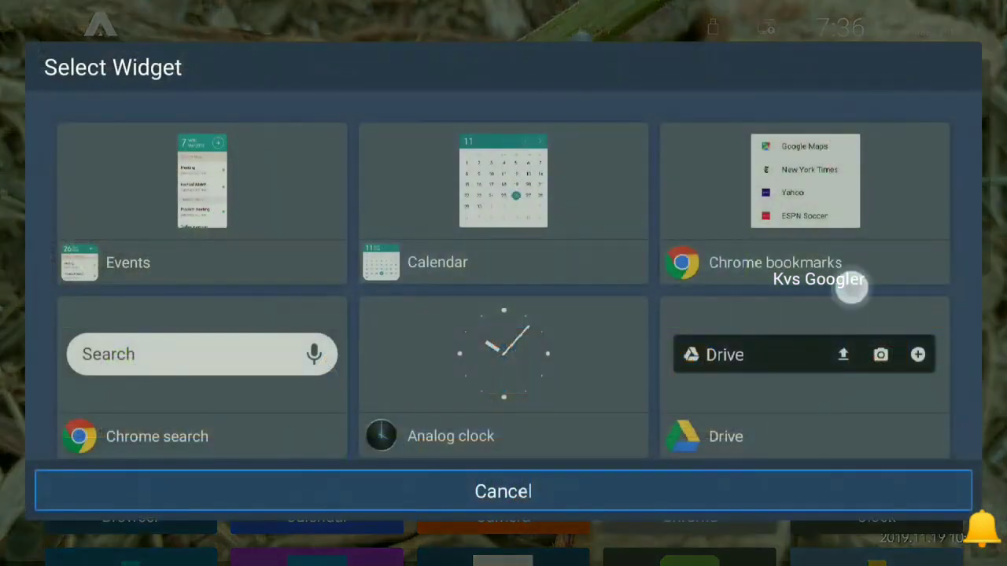
pyautogui.click(504, 491)
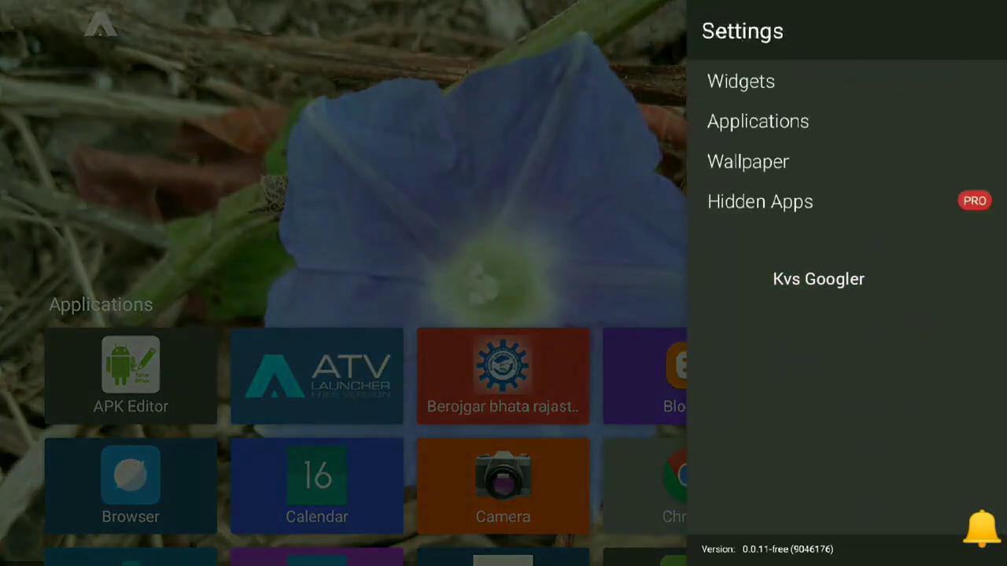
pyautogui.click(758, 121)
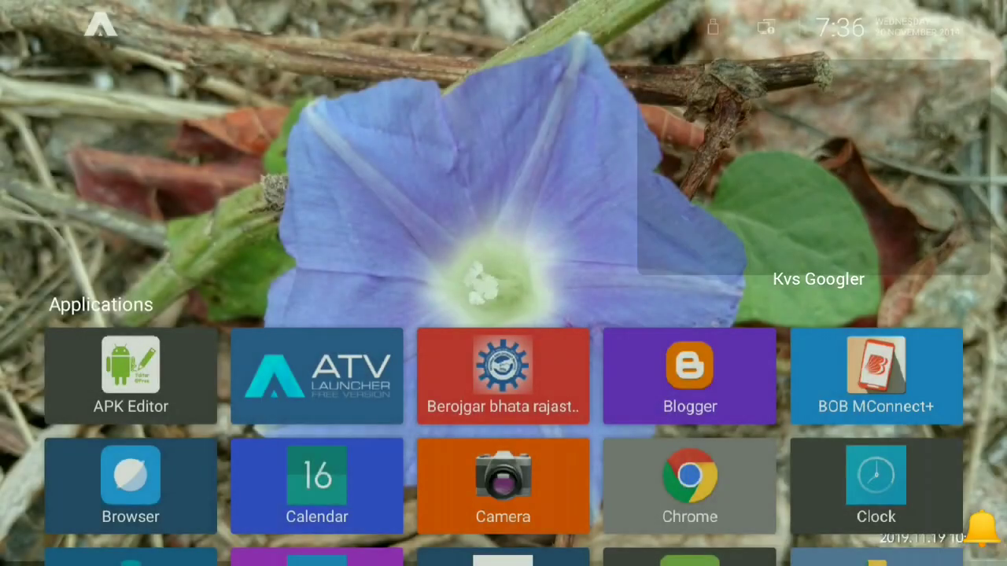
# Step: Configure the Blogger tile, try a solid colour, then apply Remove Background
pyautogui.click(503, 484)
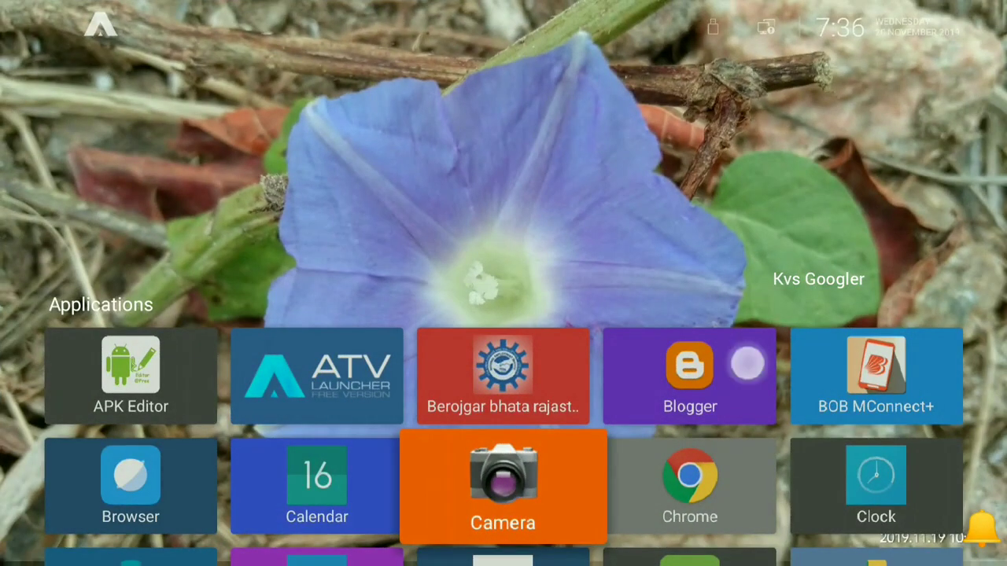
pyautogui.click(503, 485)
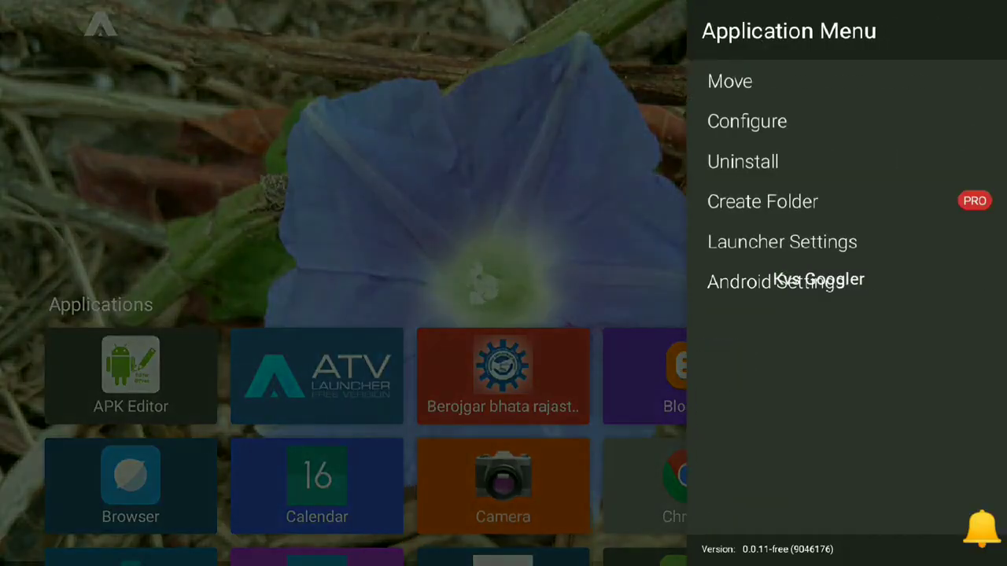
pyautogui.click(745, 119)
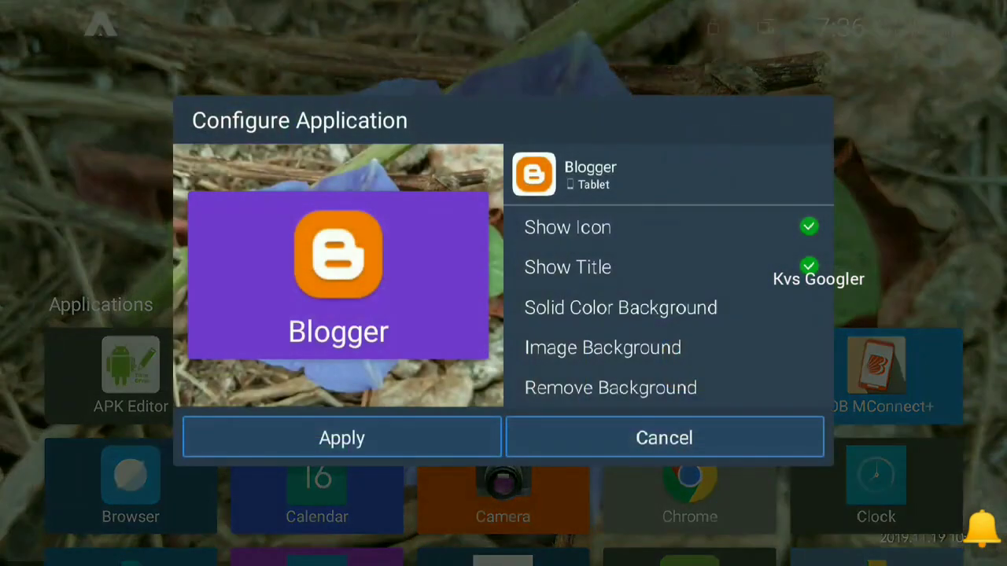
pyautogui.click(619, 307)
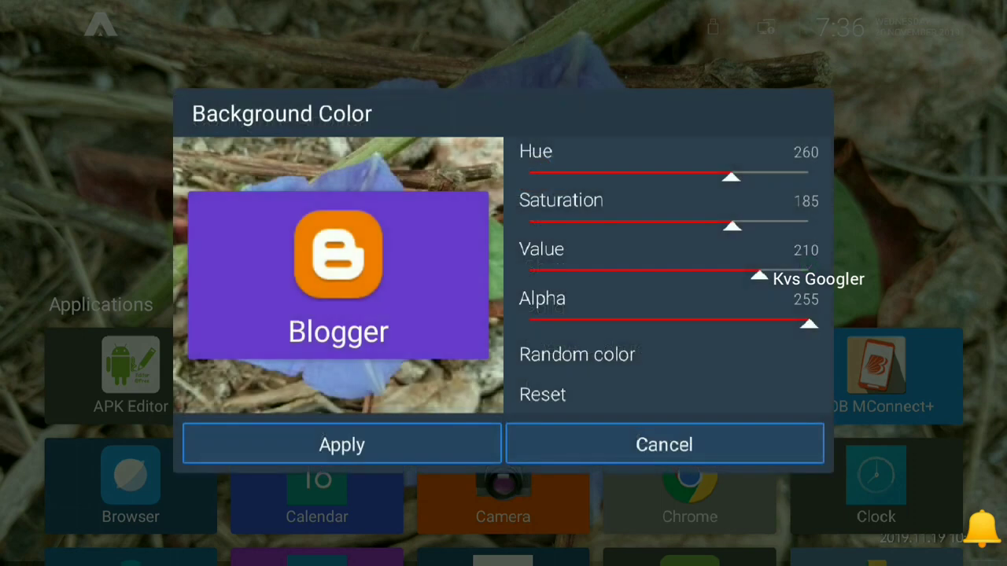
pyautogui.moveTo(810, 324); pyautogui.dragTo(724, 324)
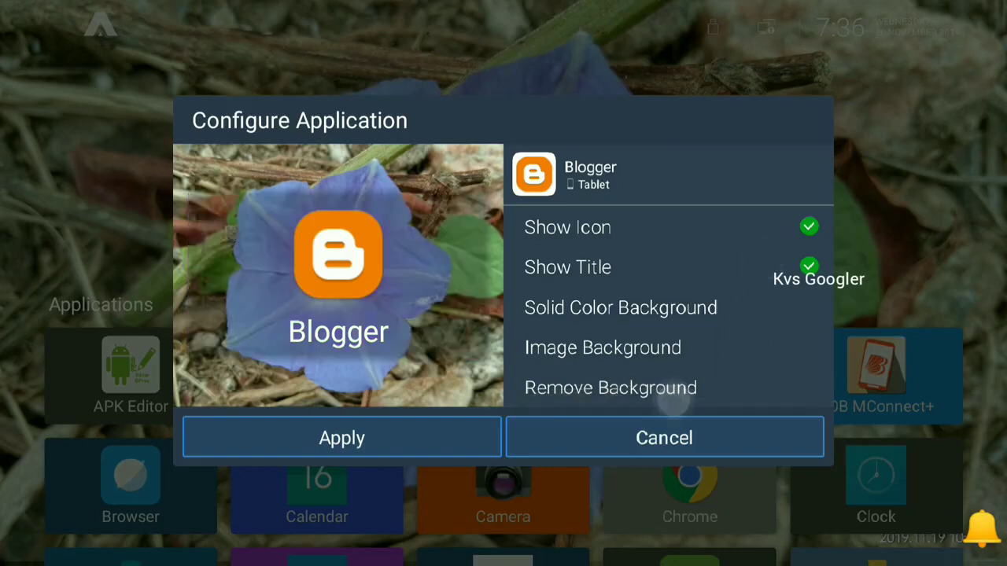
pyautogui.click(664, 437)
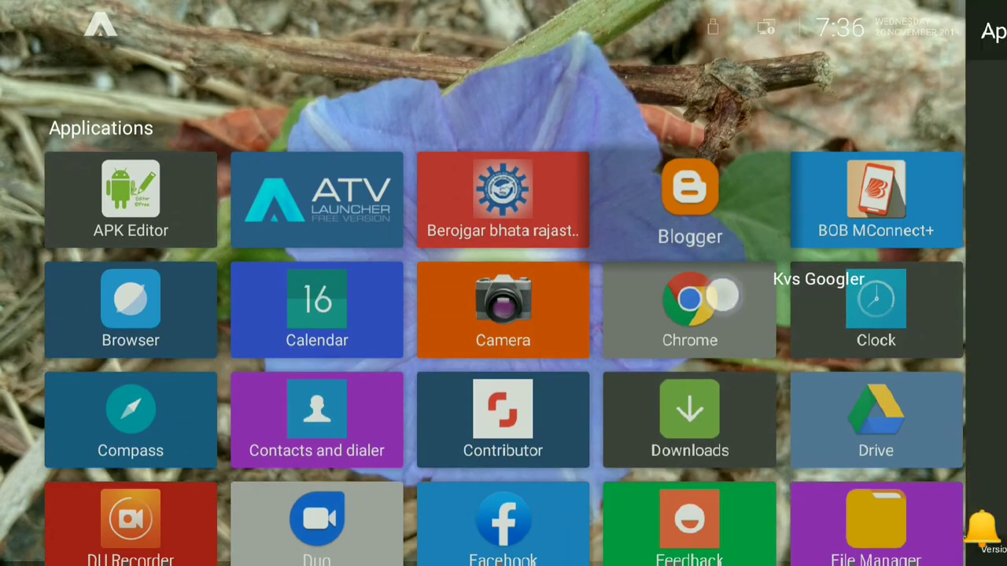
# Step: Configure the Chrome tile with Remove Background and apply it
pyautogui.click(689, 307)
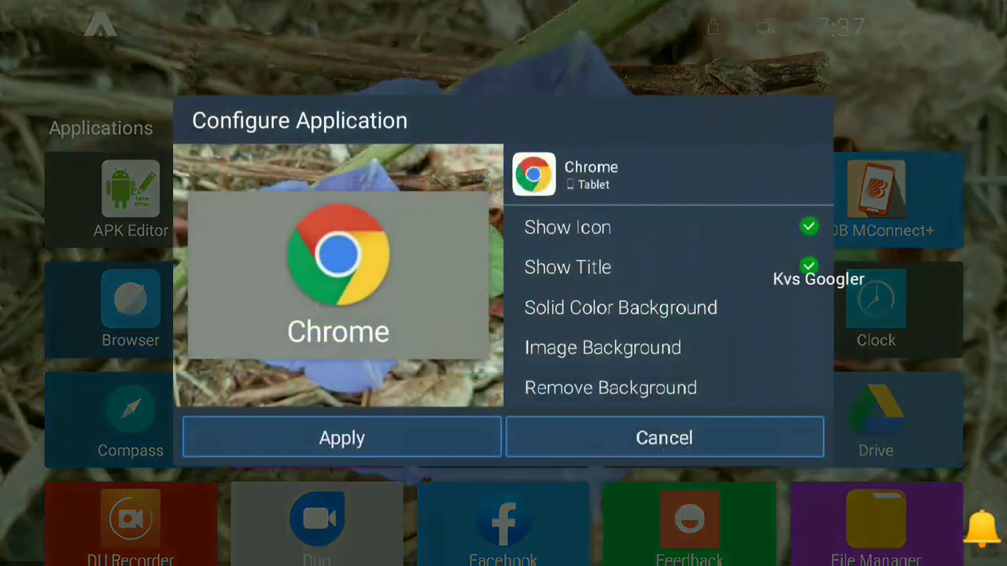
pyautogui.click(341, 437)
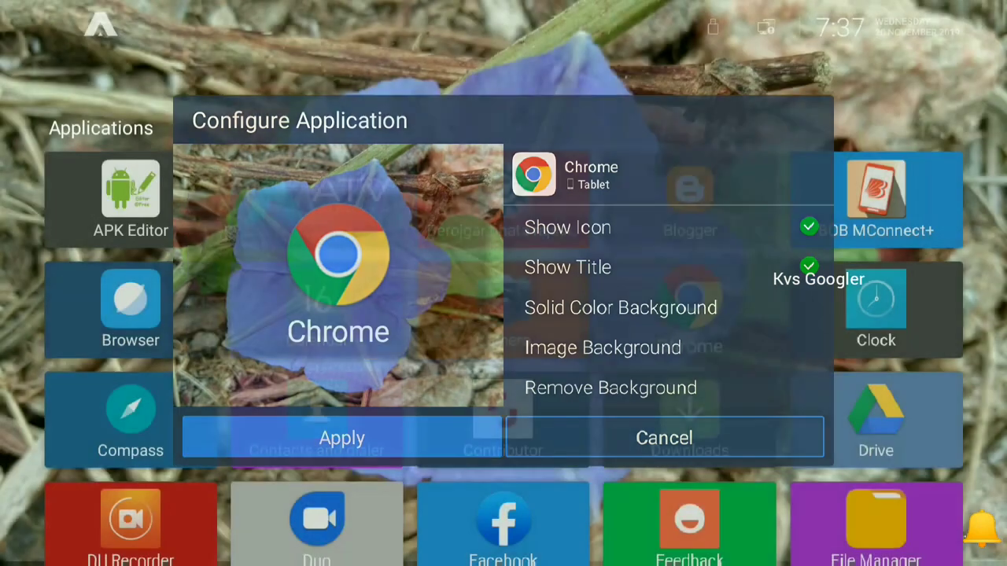
pyautogui.click(663, 437)
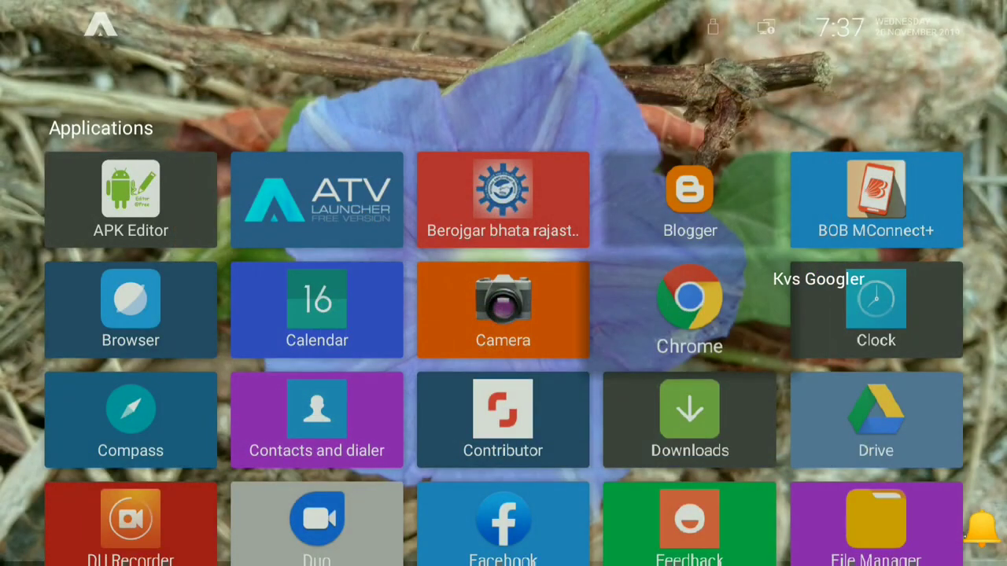
pyautogui.scroll(-3)
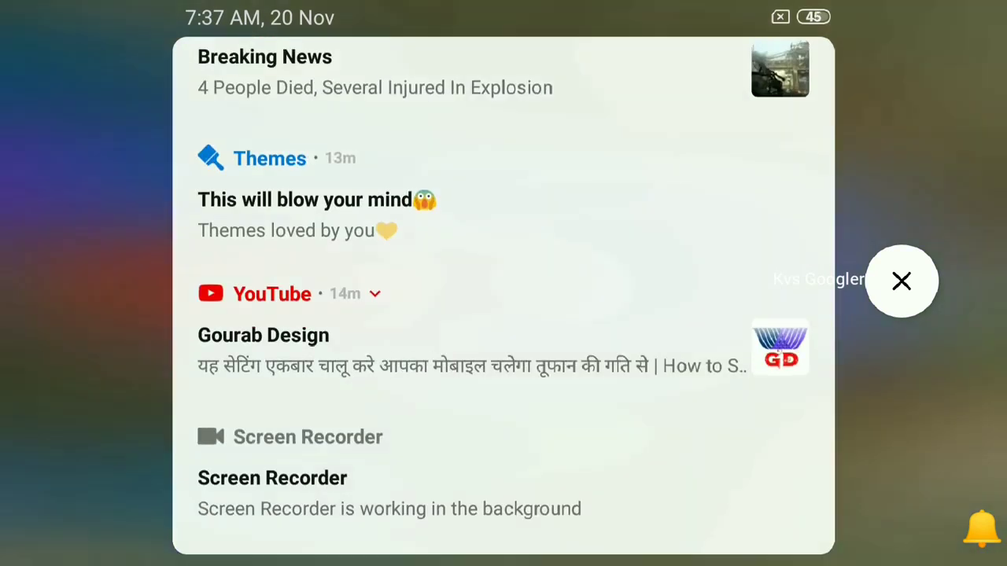
# Step: Clear the notifications with the X and close the shade back to the home screen
pyautogui.click(903, 280)
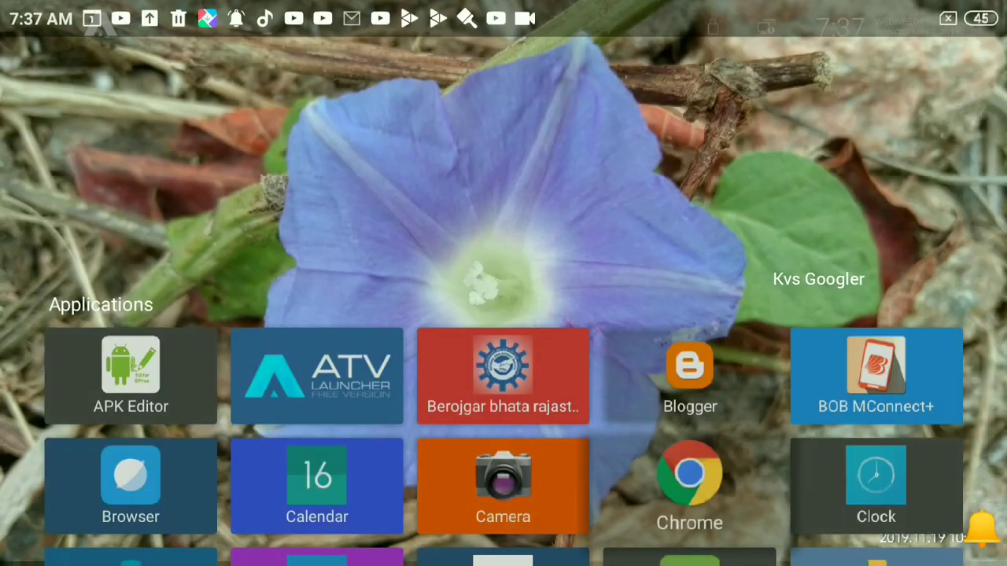
pyautogui.scroll(-3)
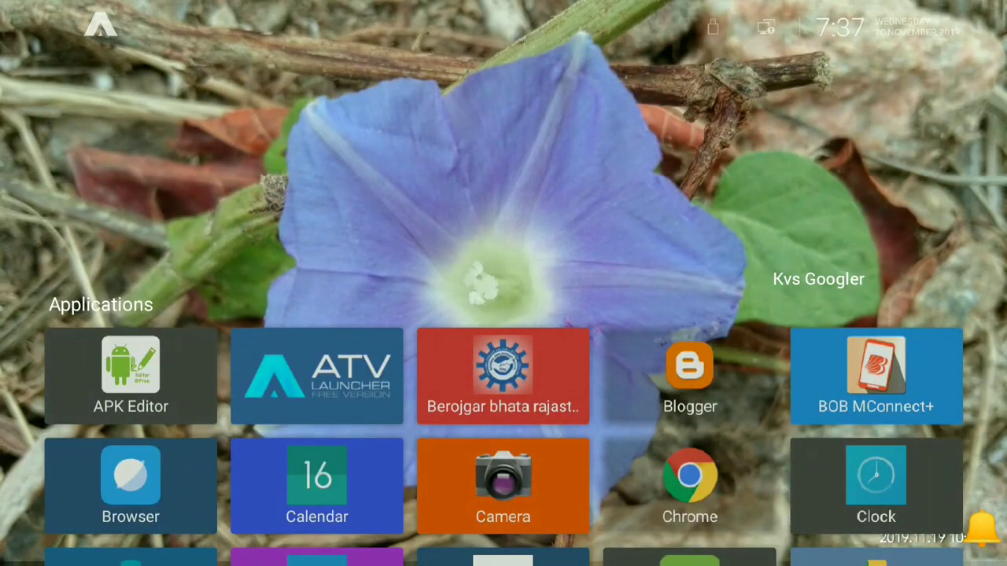
pyautogui.scroll(-3)
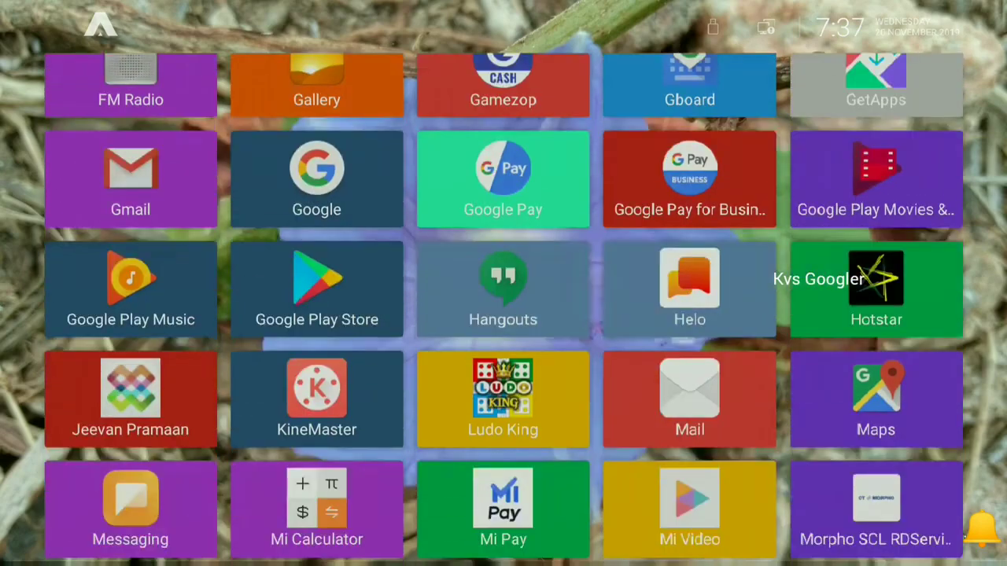
pyautogui.scroll(-3)
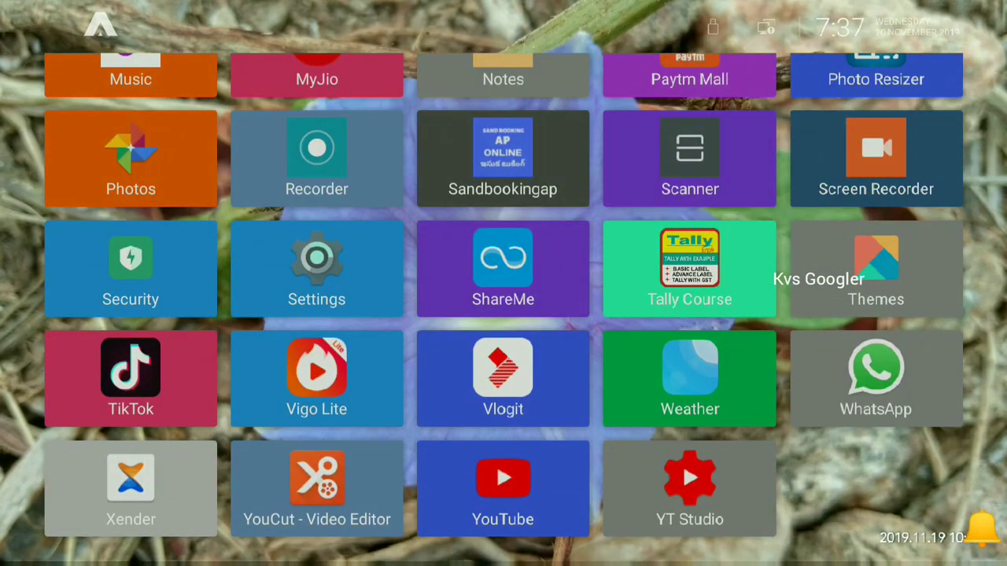
pyautogui.scroll(-3)
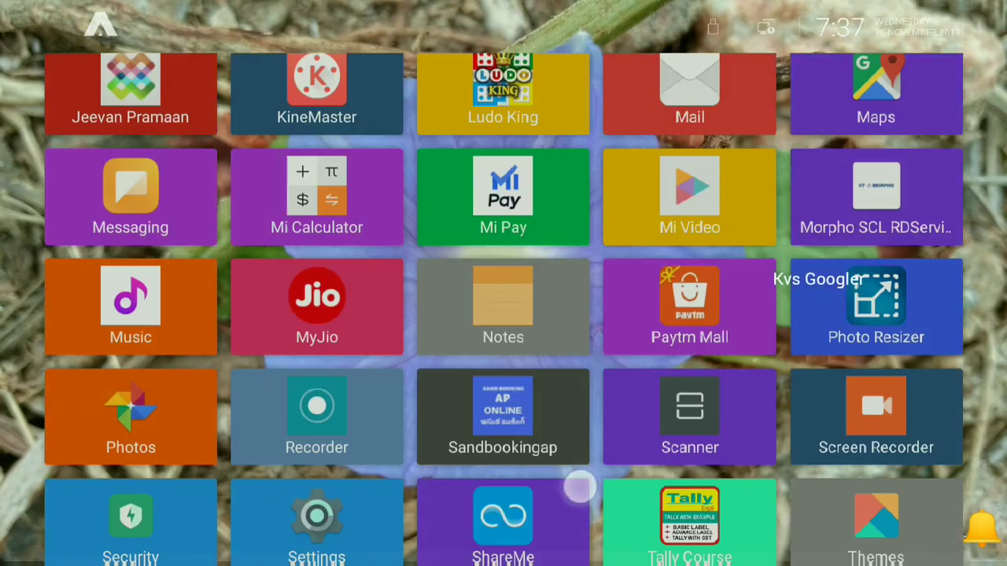